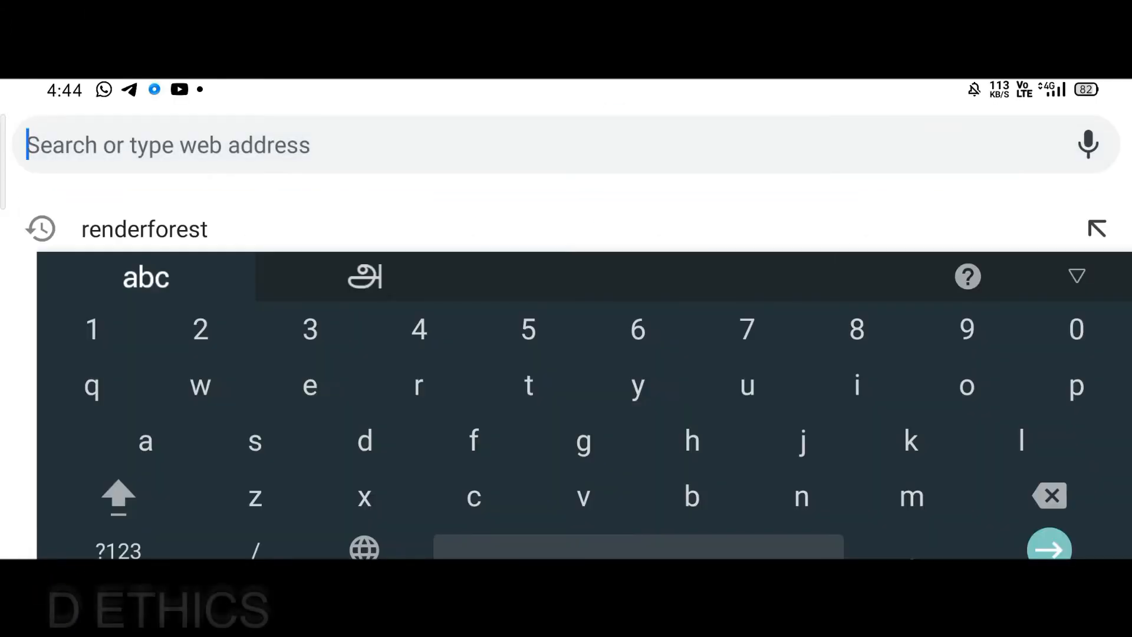
- Search the web for 'what is corona symptoms in tamil' from the address bar
{"action": "type", "text": "what is"}
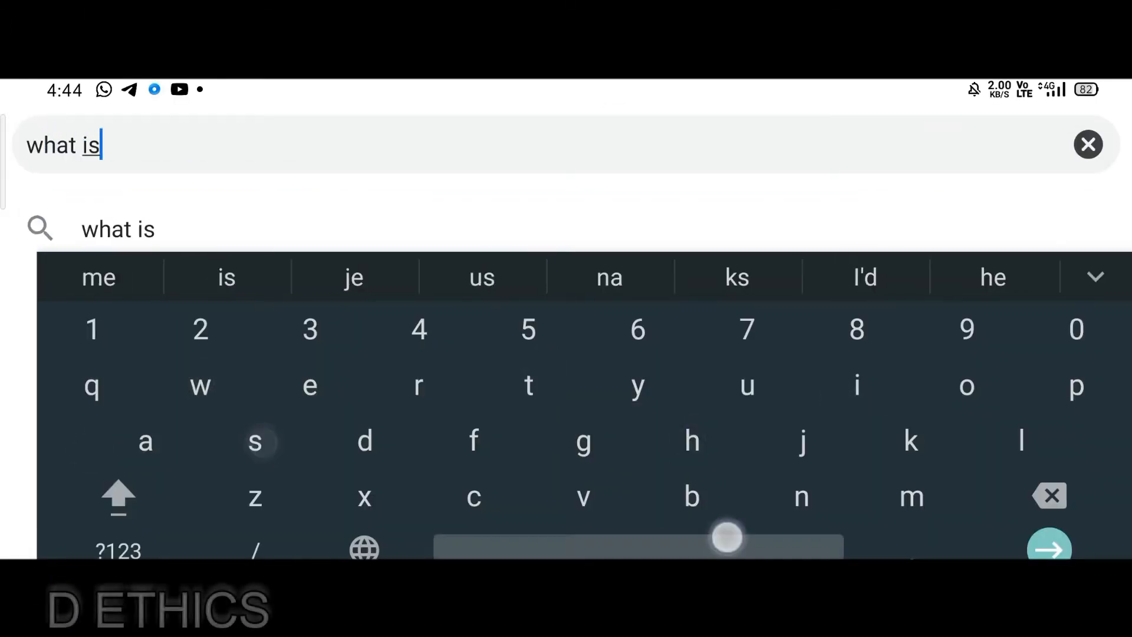
{"action": "type", "text": "coro"}
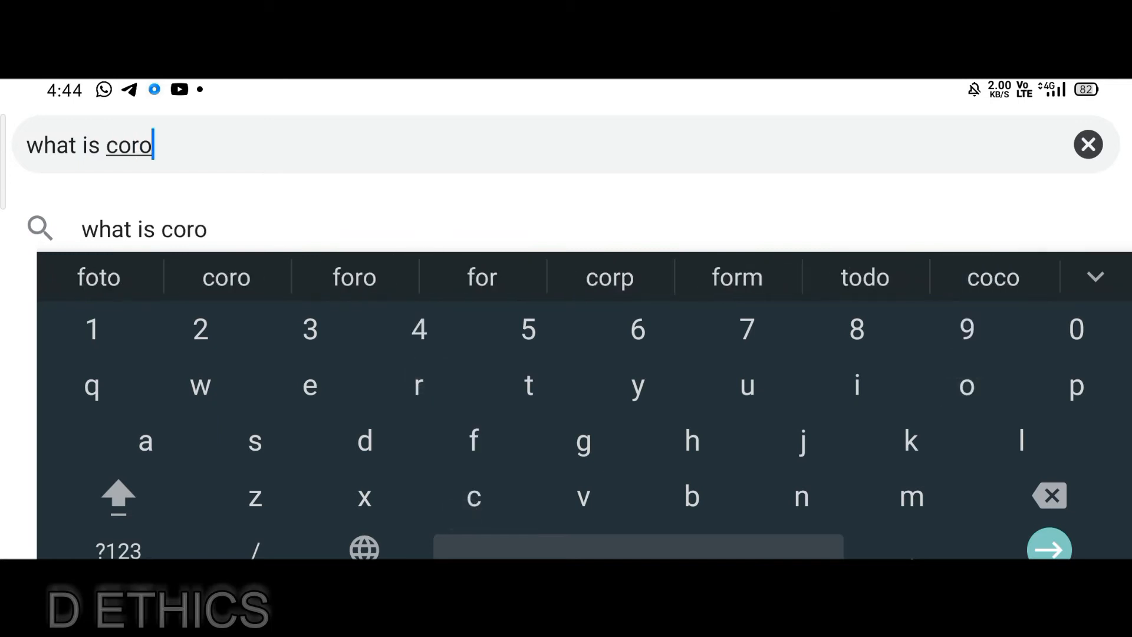
{"action": "type", "text": "na"}
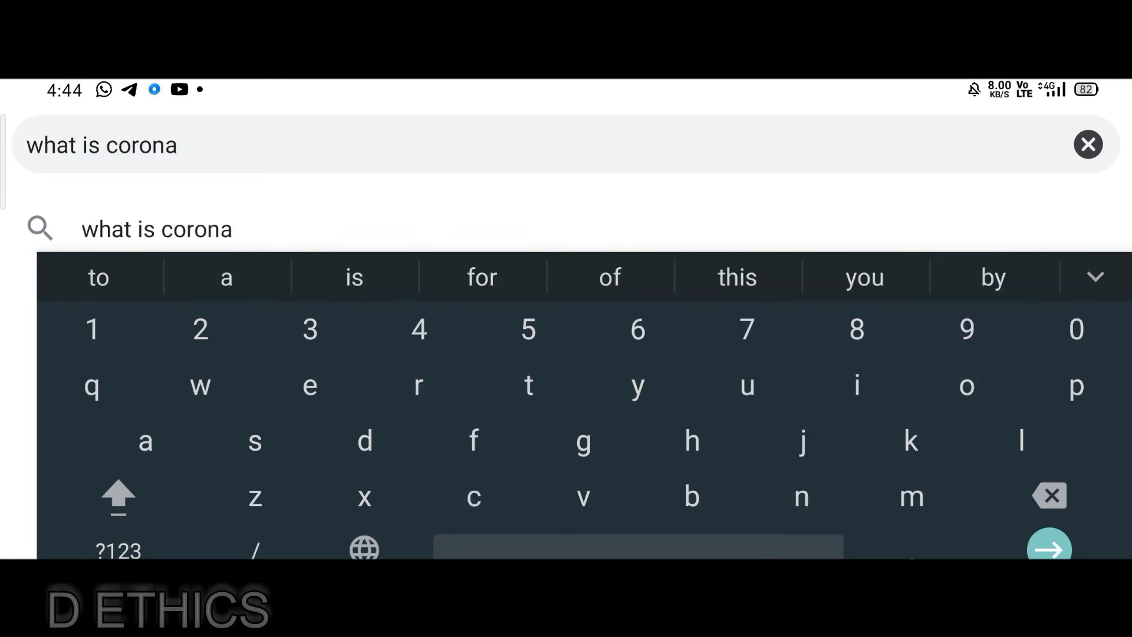
{"action": "type", "text": "symptoms in tamil"}
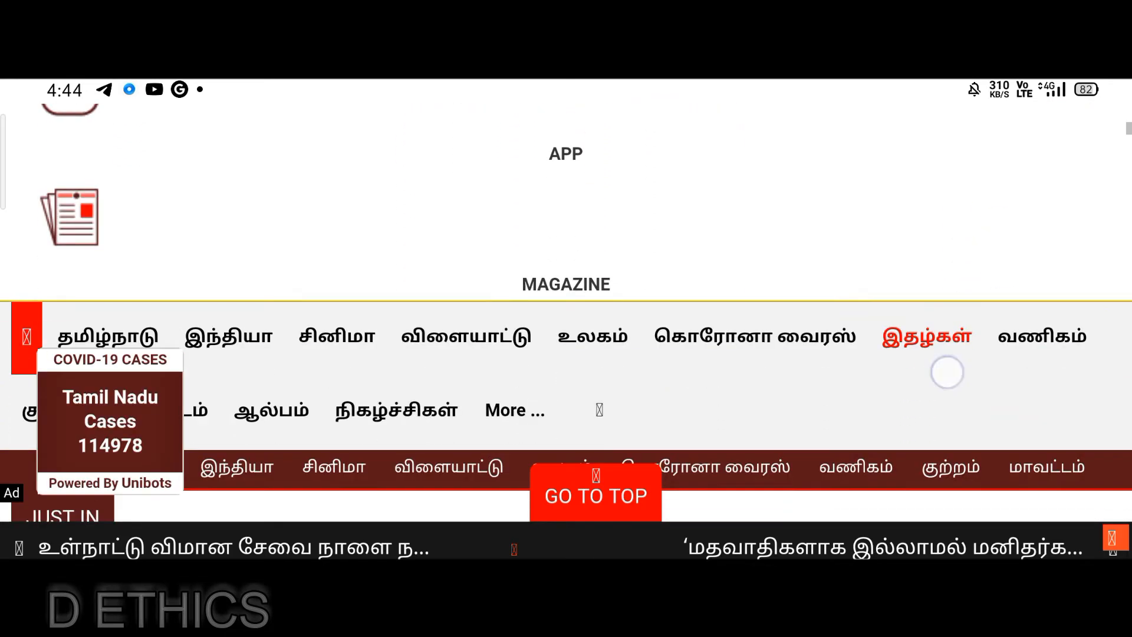
{"action": "scroll", "scroll_direction": "down", "scroll_amount": 3}
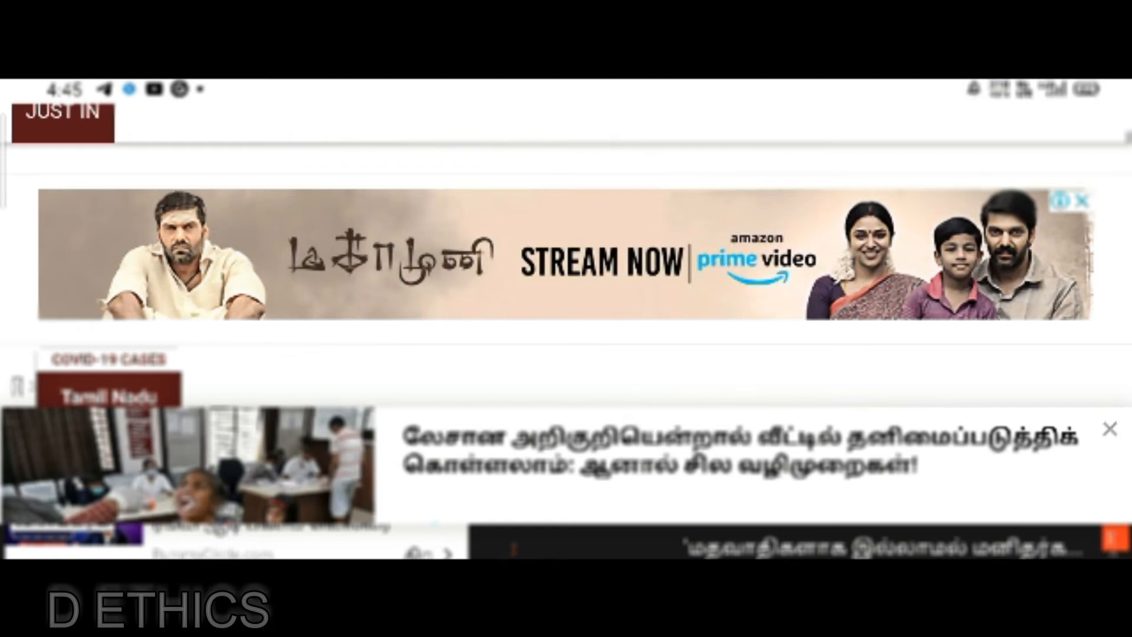
{"action": "scroll", "scroll_direction": "down", "scroll_amount": 3}
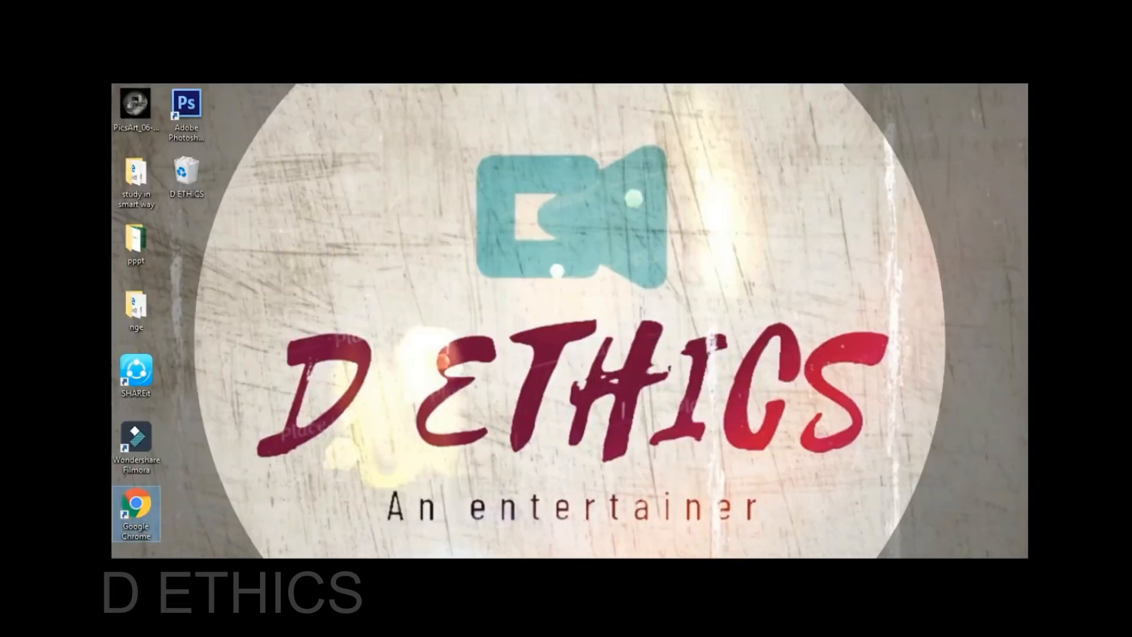
{"action": "double_click", "coordinate": [136, 514]}
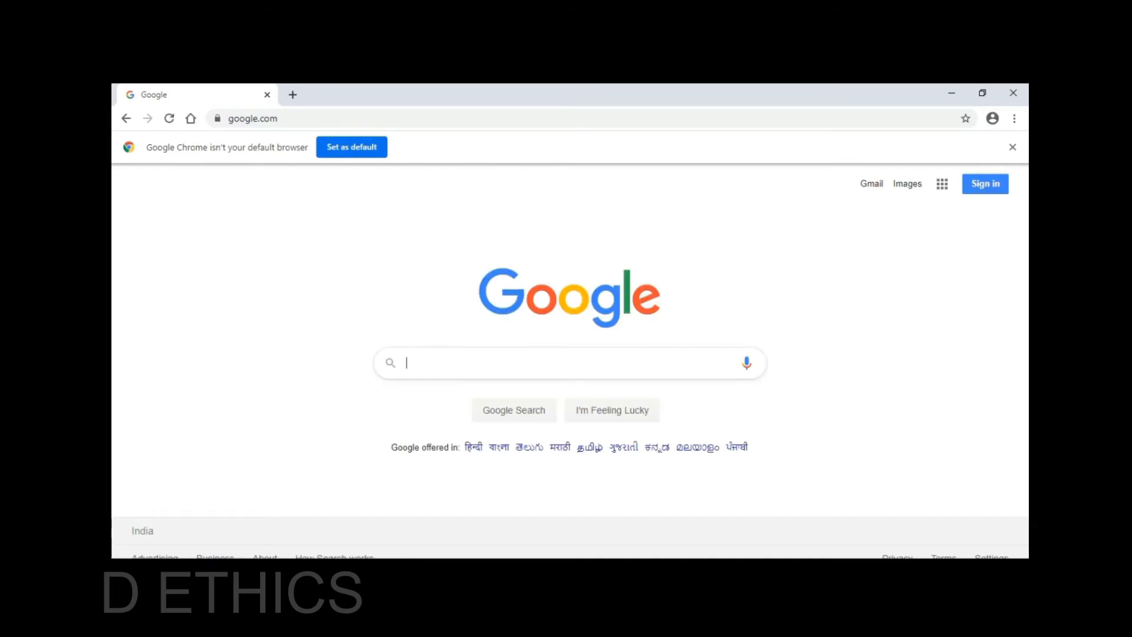
{"action": "left_click", "coordinate": [569, 362]}
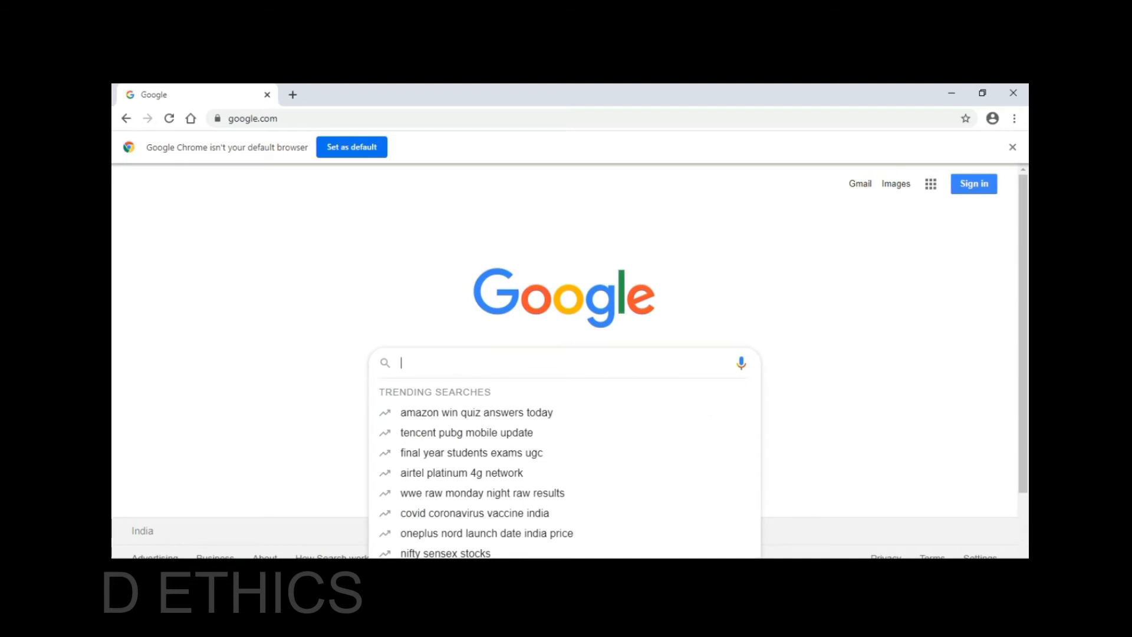
{"action": "type", "text": "www.b"}
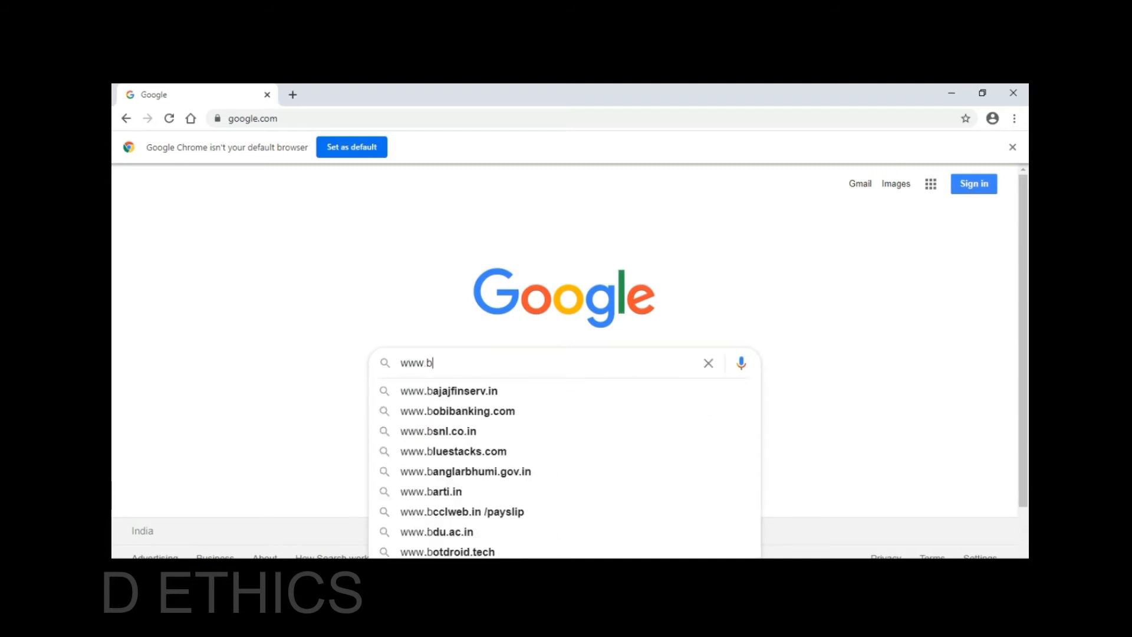
{"action": "type", "text": "lo"}
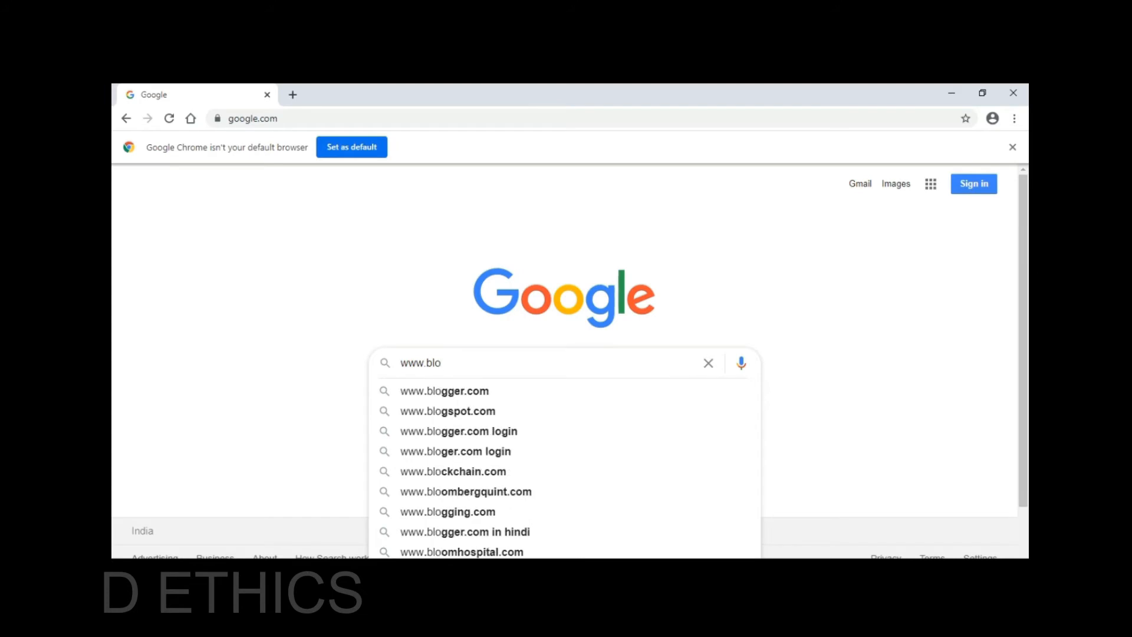
{"action": "left_click", "coordinate": [444, 391]}
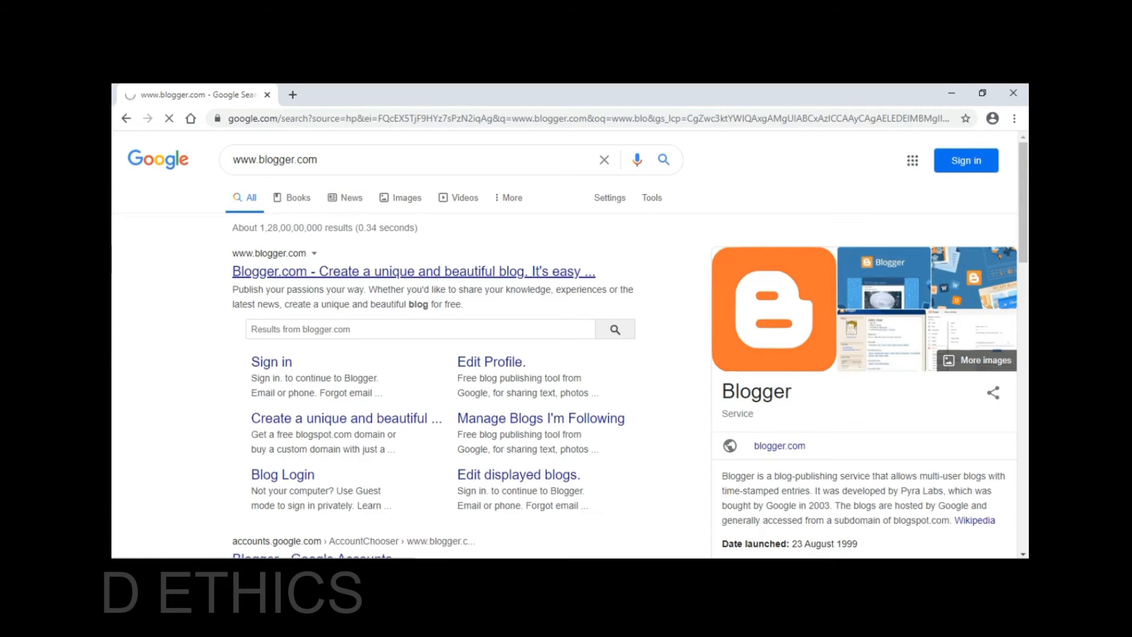
- Open blogger.com from the results and scroll through its introduction page
{"action": "left_click", "coordinate": [413, 271]}
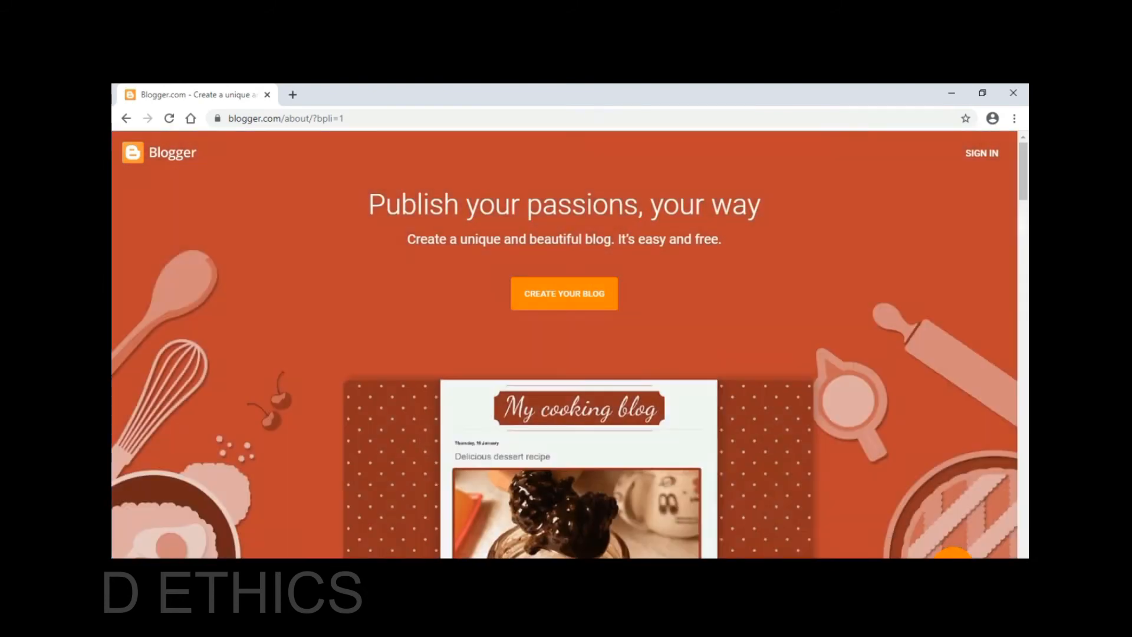
{"action": "scroll", "scroll_direction": "down", "scroll_amount": 3}
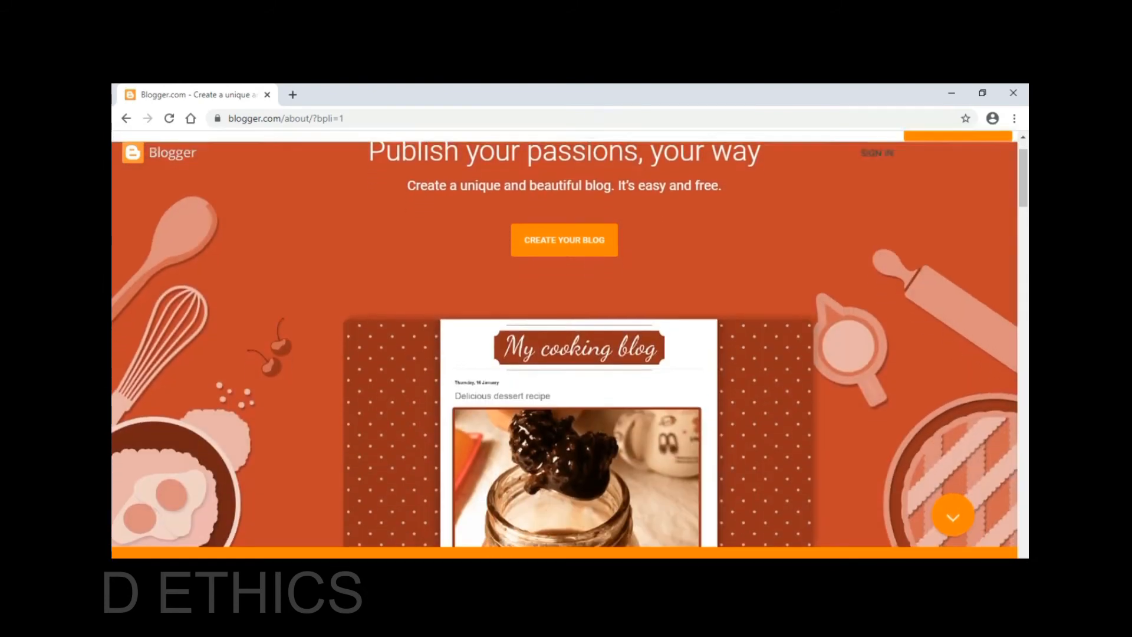
{"action": "scroll", "scroll_direction": "down", "scroll_amount": 3}
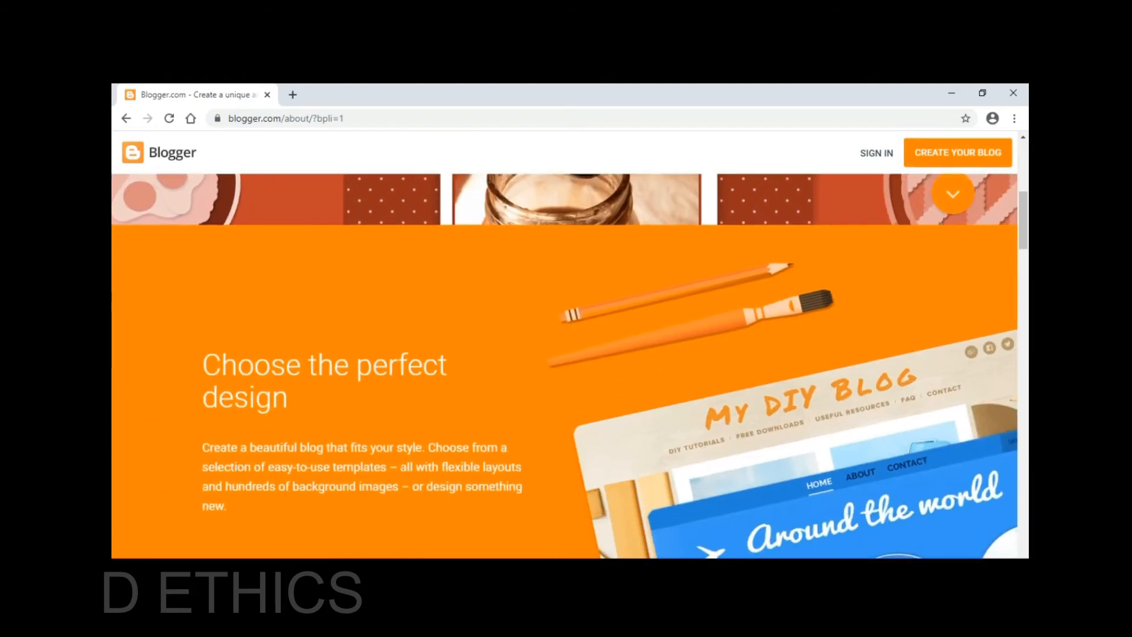
{"action": "left_click", "coordinate": [952, 192]}
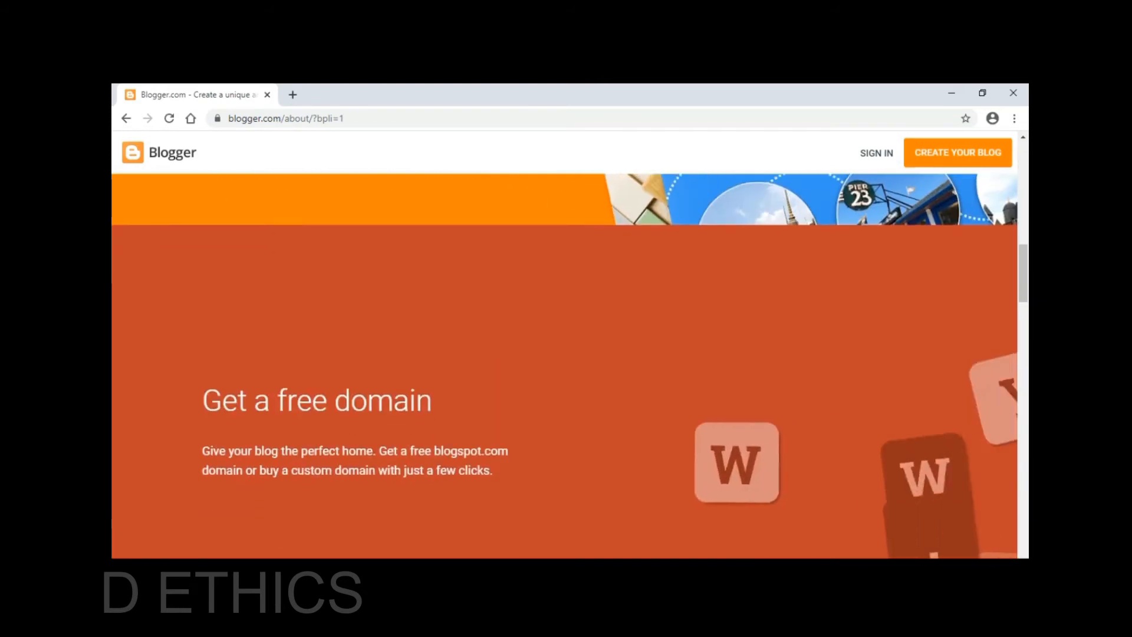
{"action": "scroll", "scroll_direction": "down", "scroll_amount": 3}
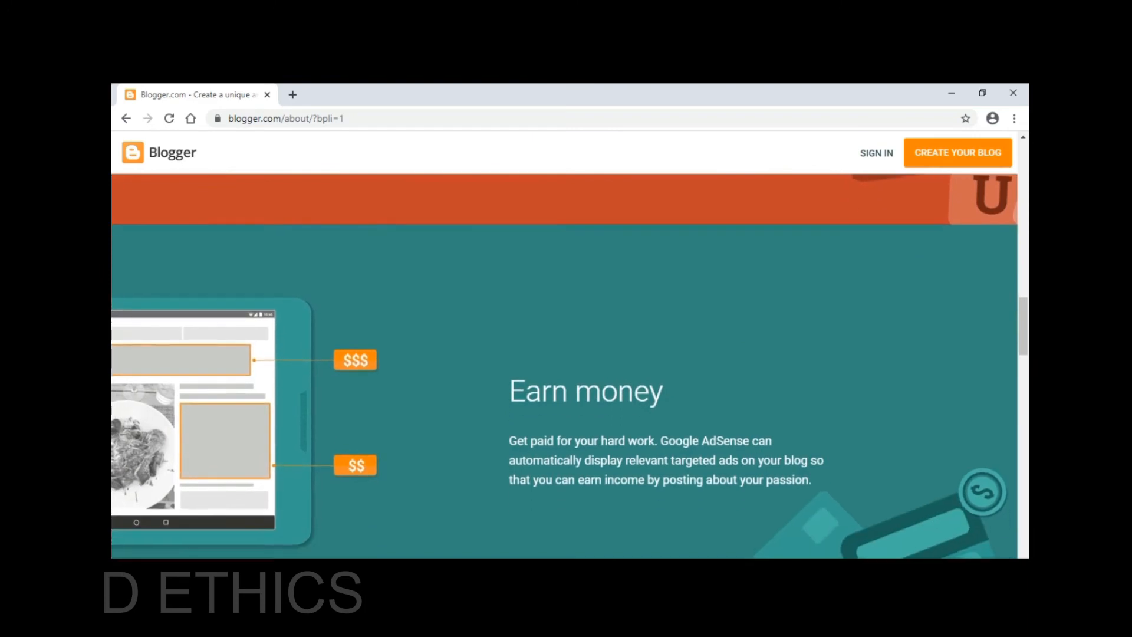
{"action": "scroll", "scroll_direction": "down", "scroll_amount": 3}
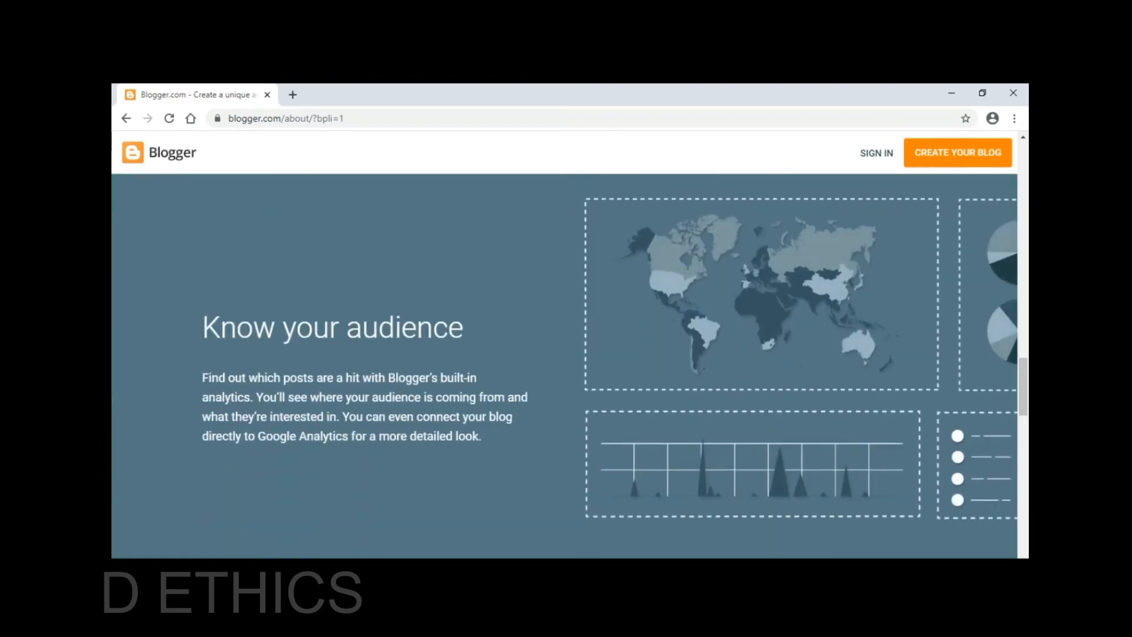
{"action": "scroll", "scroll_direction": "down", "scroll_amount": 3}
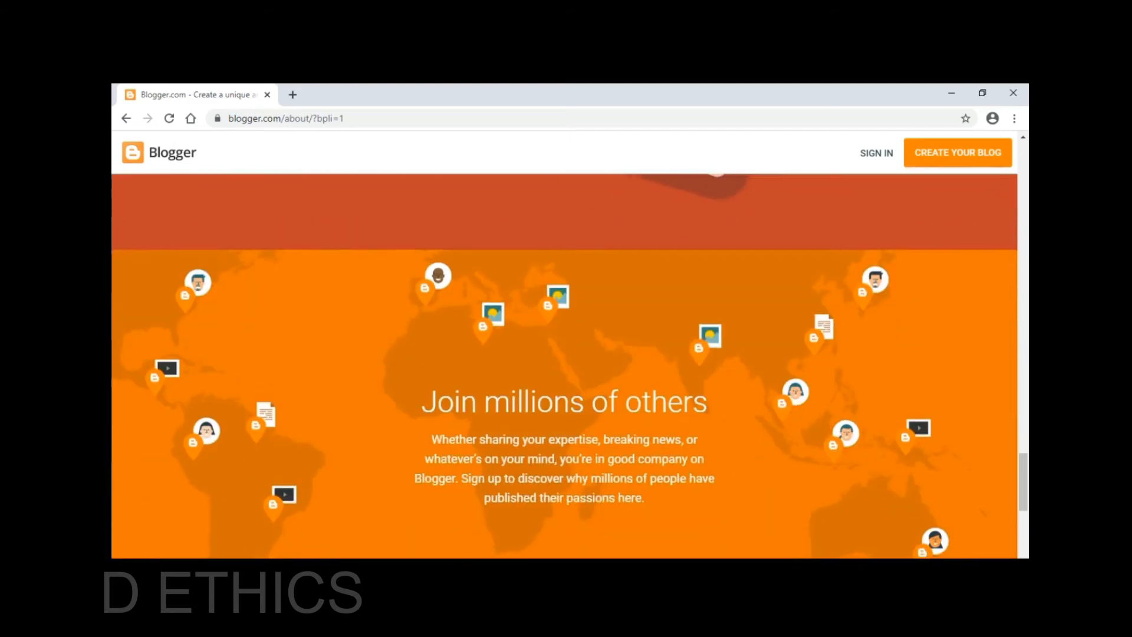
{"action": "scroll", "scroll_direction": "down", "scroll_amount": 3}
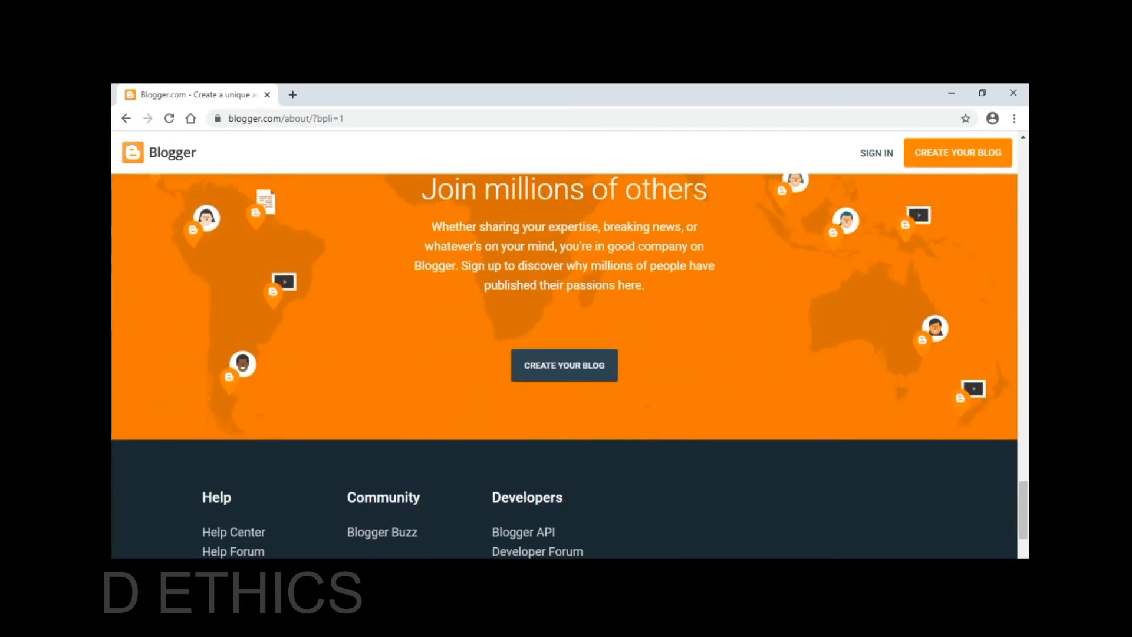
{"action": "scroll", "scroll_direction": "down", "scroll_amount": 3}
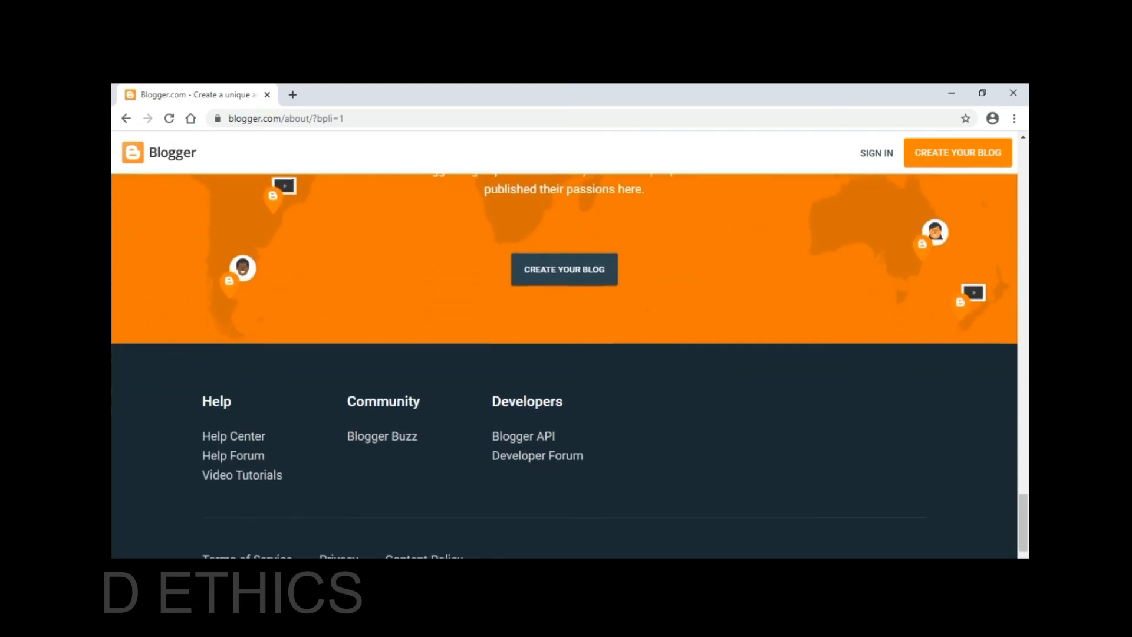
{"action": "scroll", "scroll_direction": "down", "scroll_amount": 3}
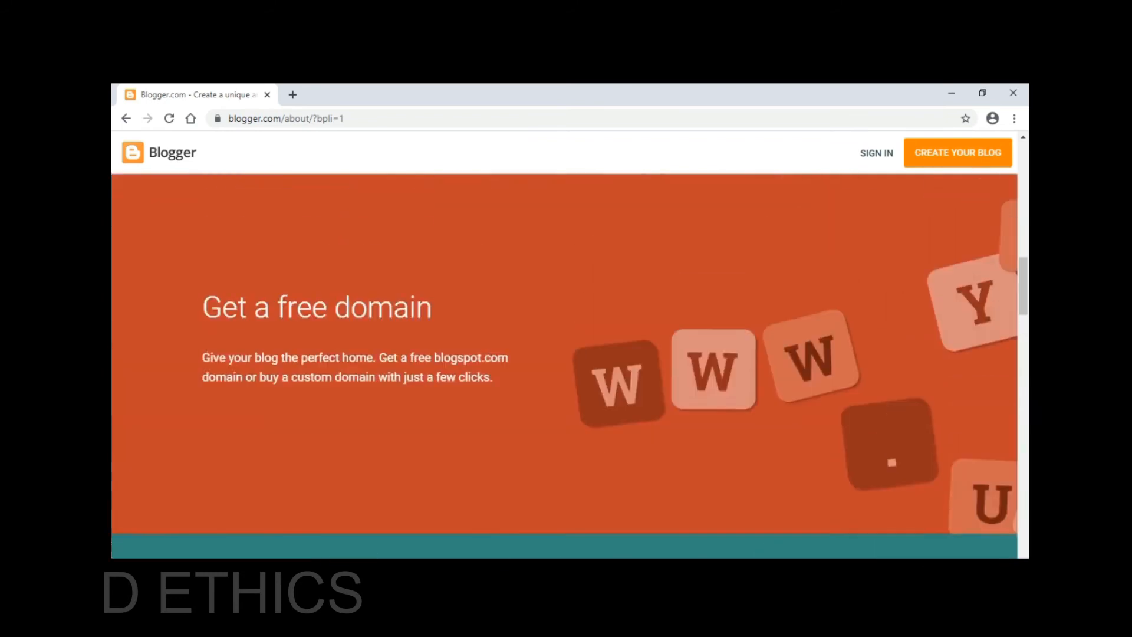
{"action": "scroll", "scroll_direction": "down", "scroll_amount": 3}
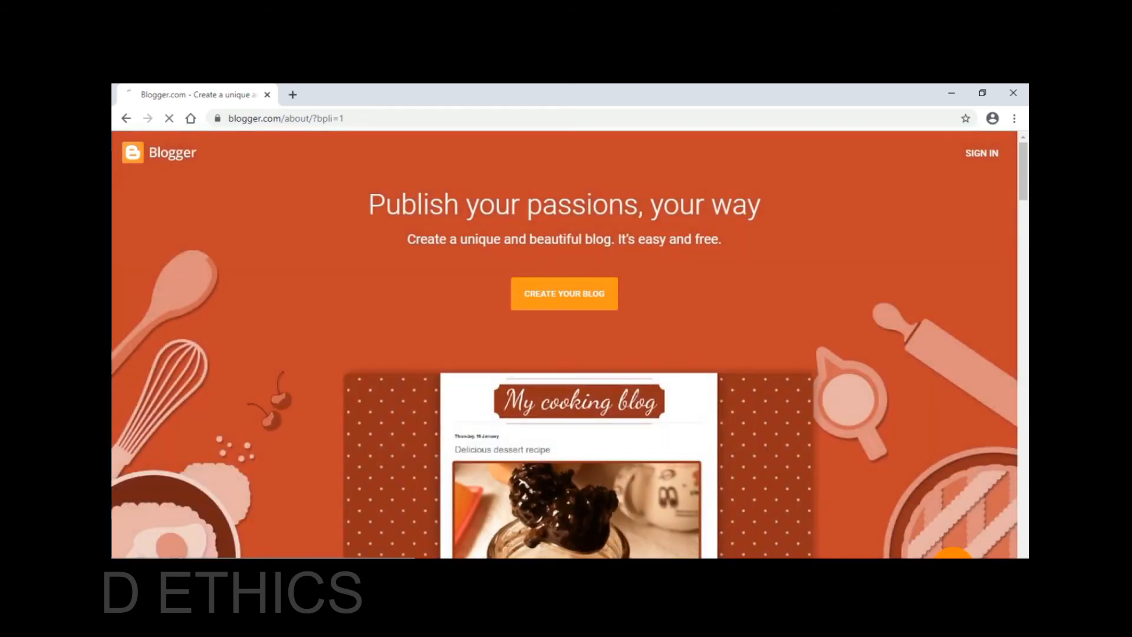
- Start creating a new blog with CREATE YOUR BLOG, reaching the Google sign-in page
{"action": "left_click", "coordinate": [564, 294]}
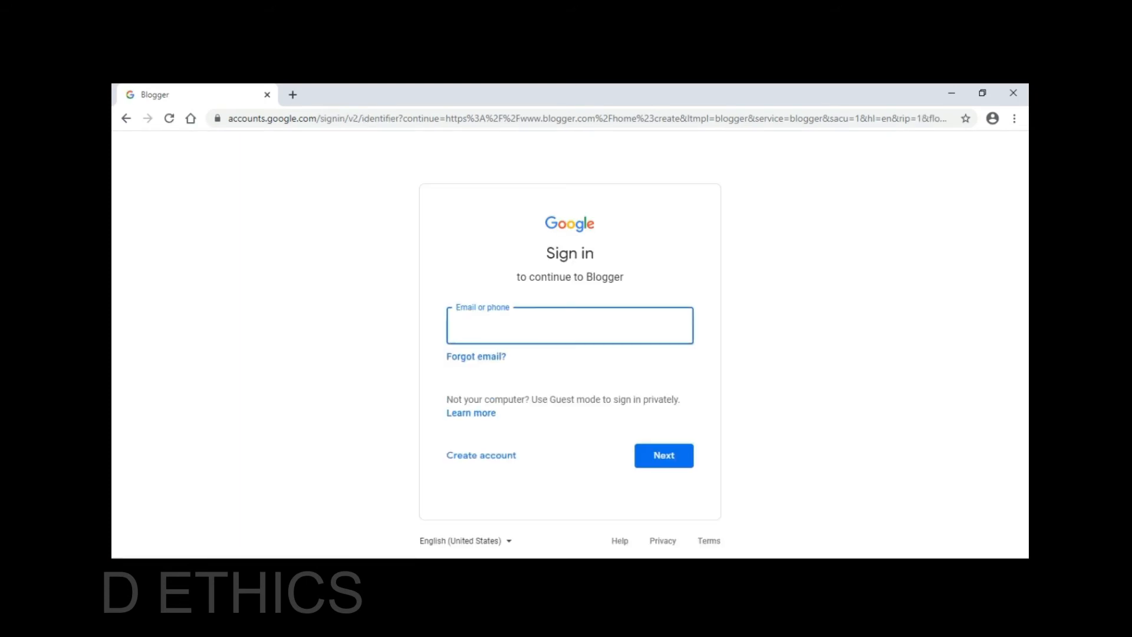
- Begin entering the account email 'da' on the Google sign-in page
{"action": "type", "text": "da"}
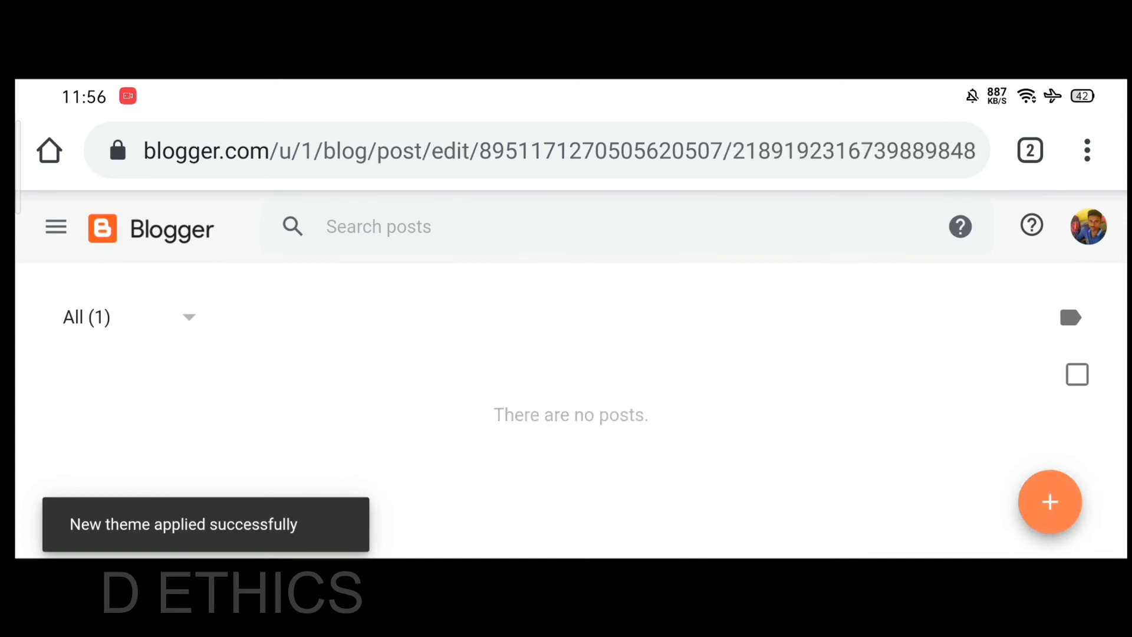
- Create a new post and write the body text 'Hai this is daya'
{"action": "left_click", "coordinate": [1050, 502]}
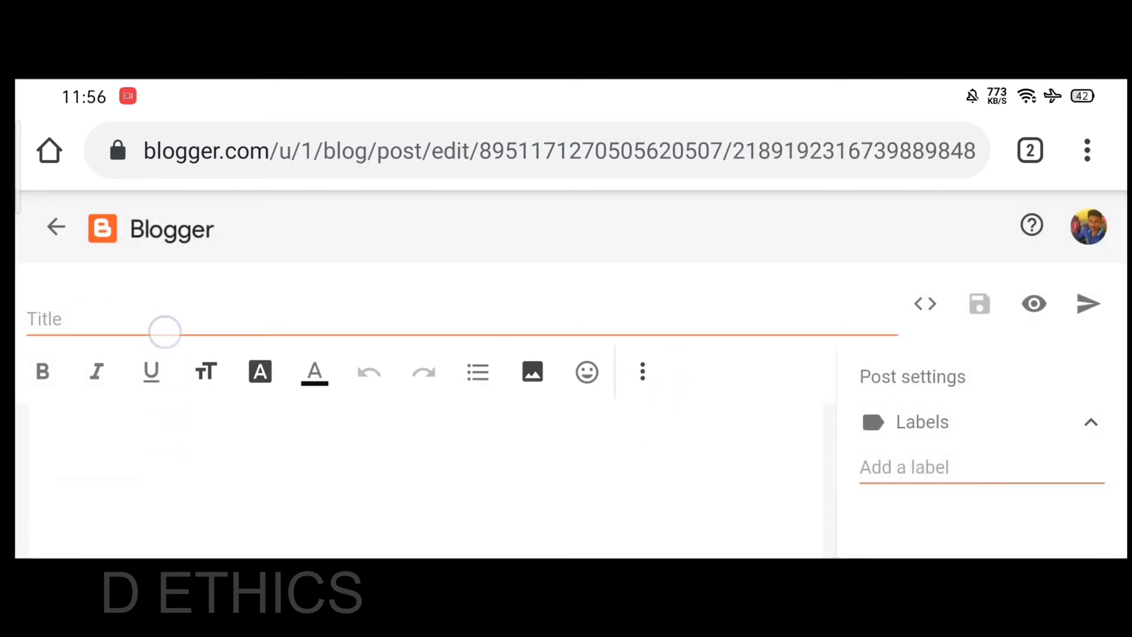
{"action": "scroll", "scroll_direction": "down", "scroll_amount": 3}
{"action": "type", "text": "D ethics"}
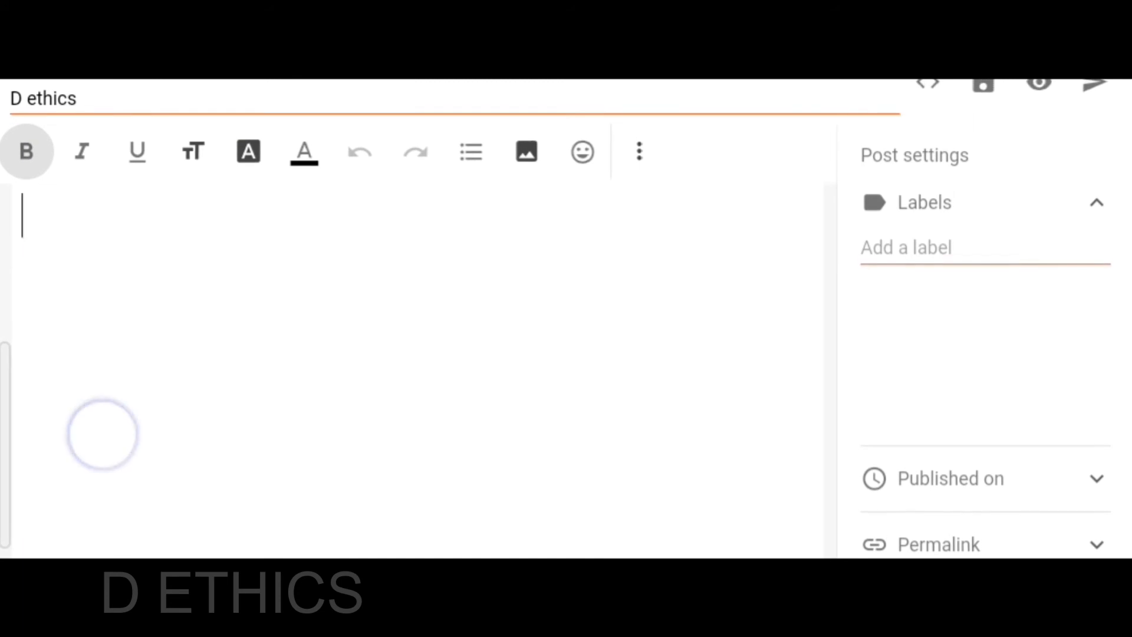
{"action": "type", "text": "Hai"}
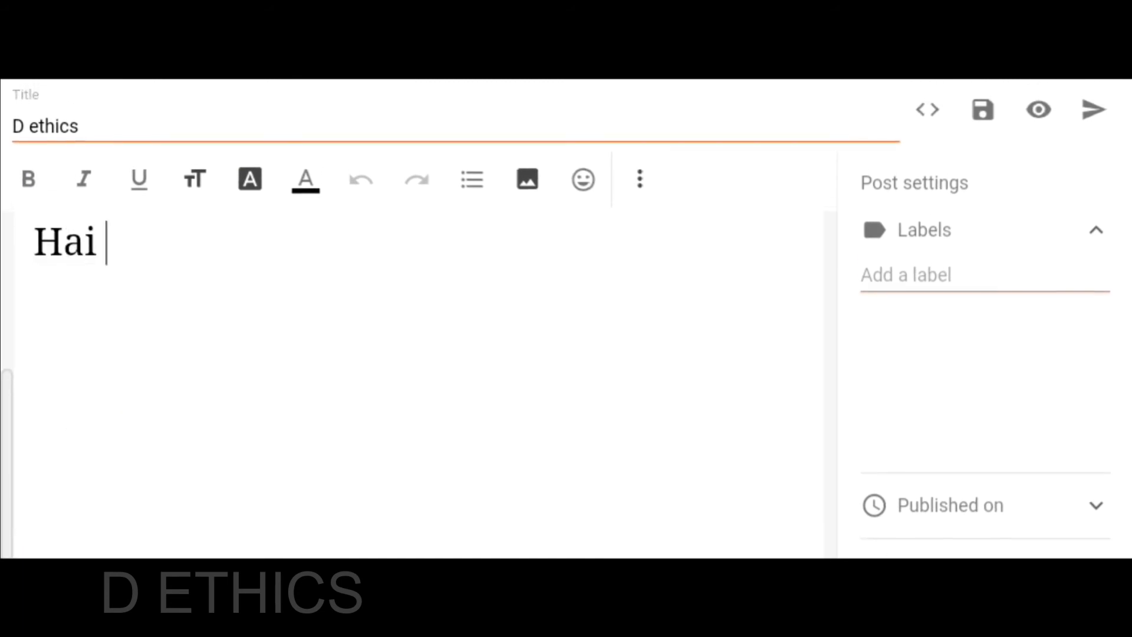
{"action": "type", "text": "this"}
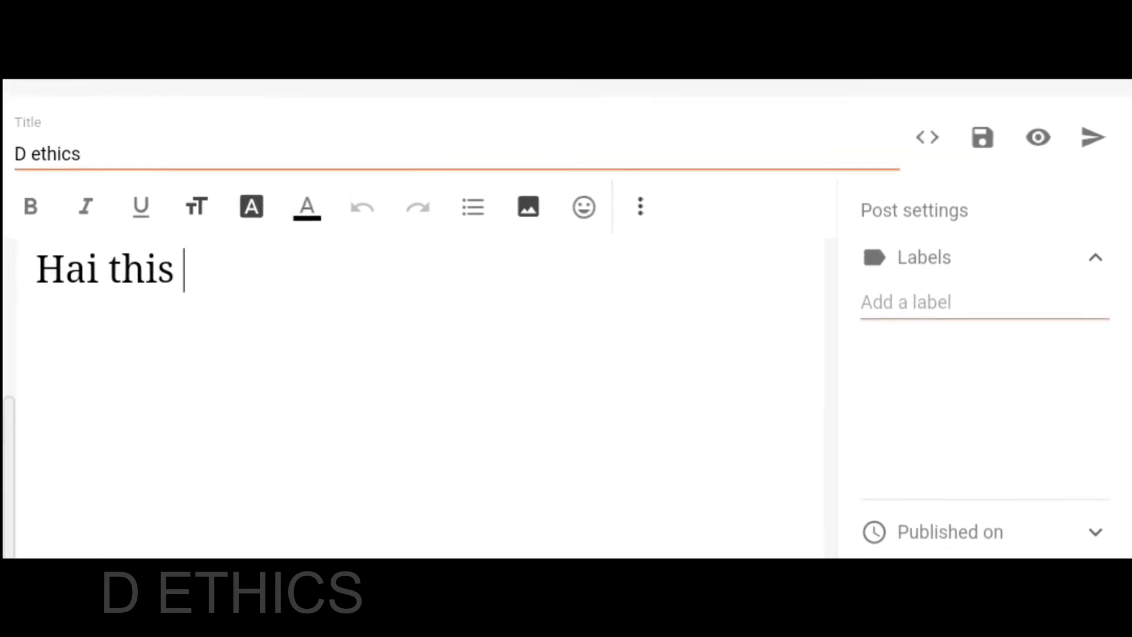
{"action": "type", "text": "is daya"}
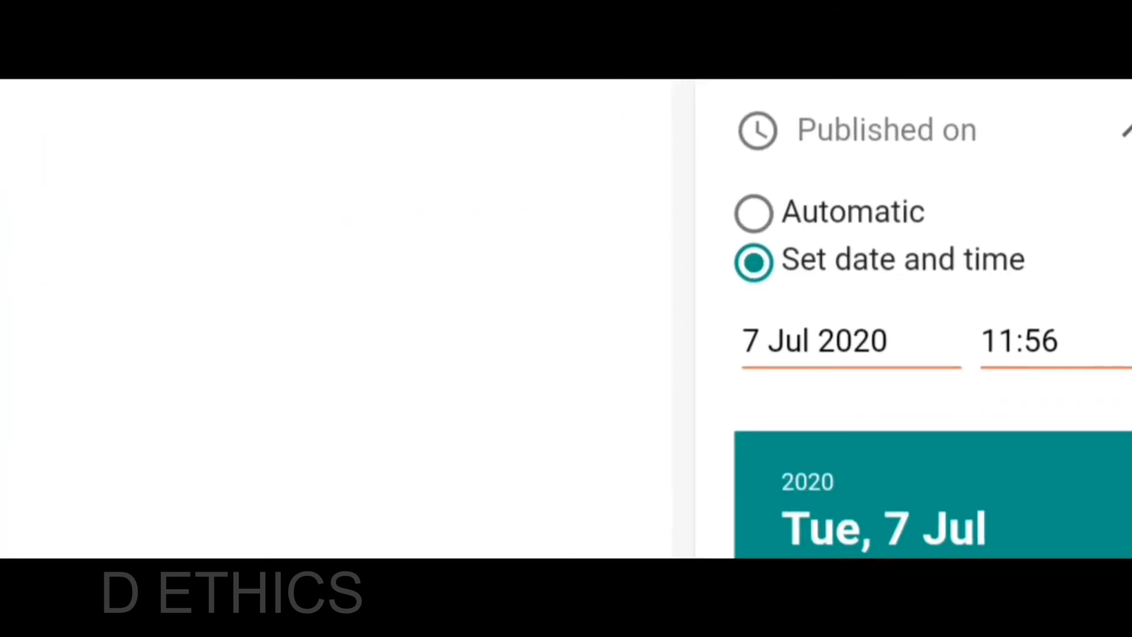
- Scroll the Post settings panel to the Published on date and time options
{"action": "scroll", "scroll_direction": "down", "scroll_amount": 3}
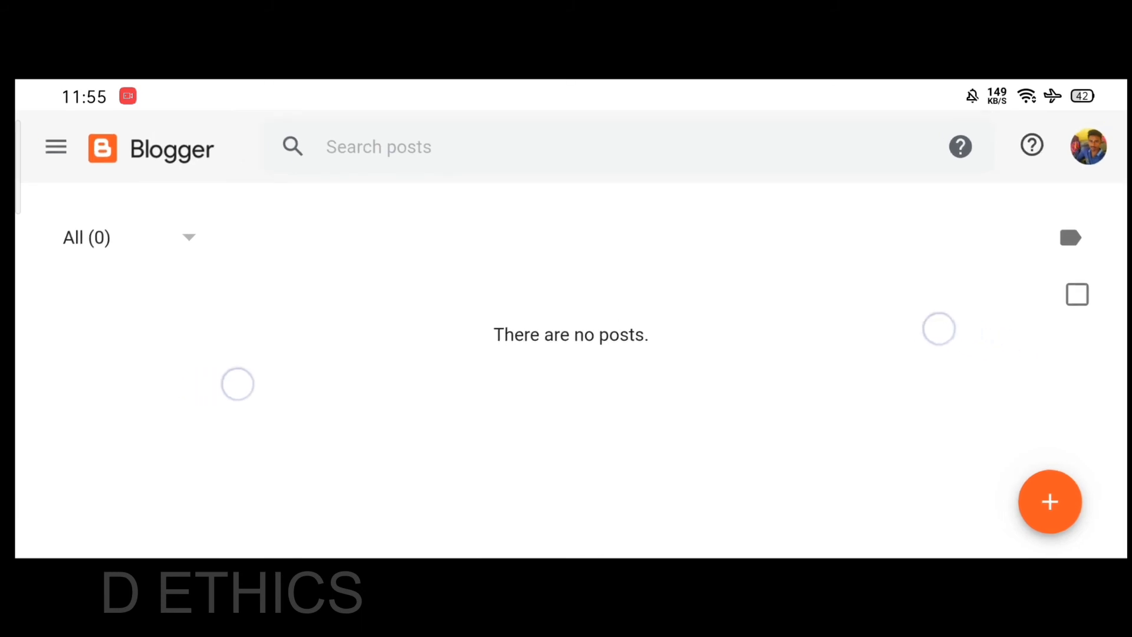
- Browse the blog's Stats overview and return to the Posts list to reopen the post
{"action": "left_click", "coordinate": [56, 146]}
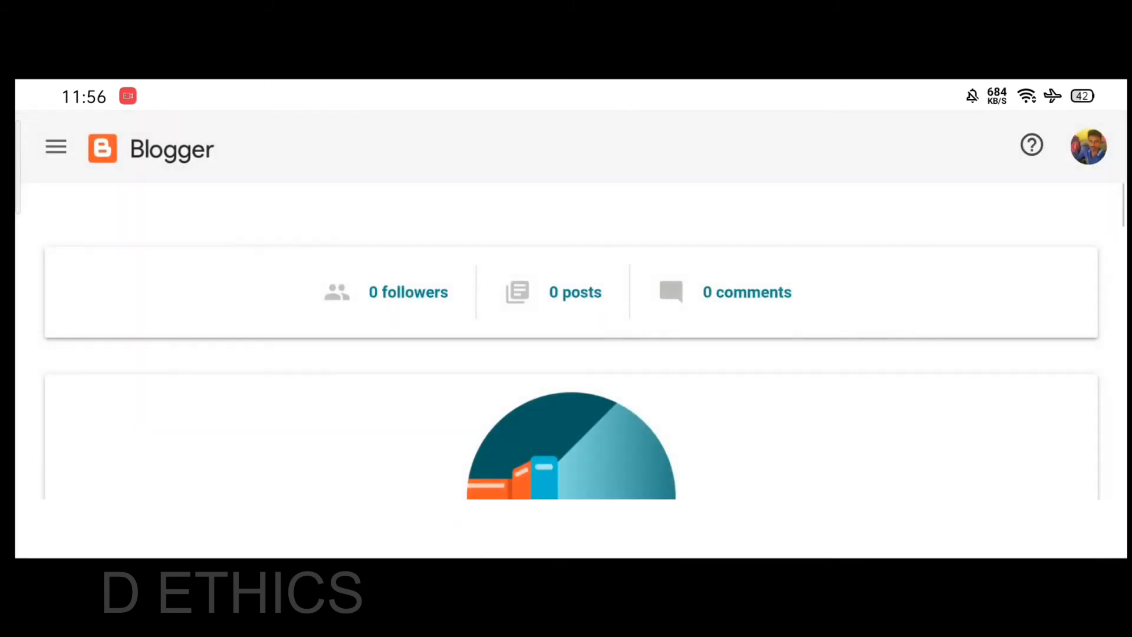
{"action": "scroll", "scroll_direction": "down", "scroll_amount": 3}
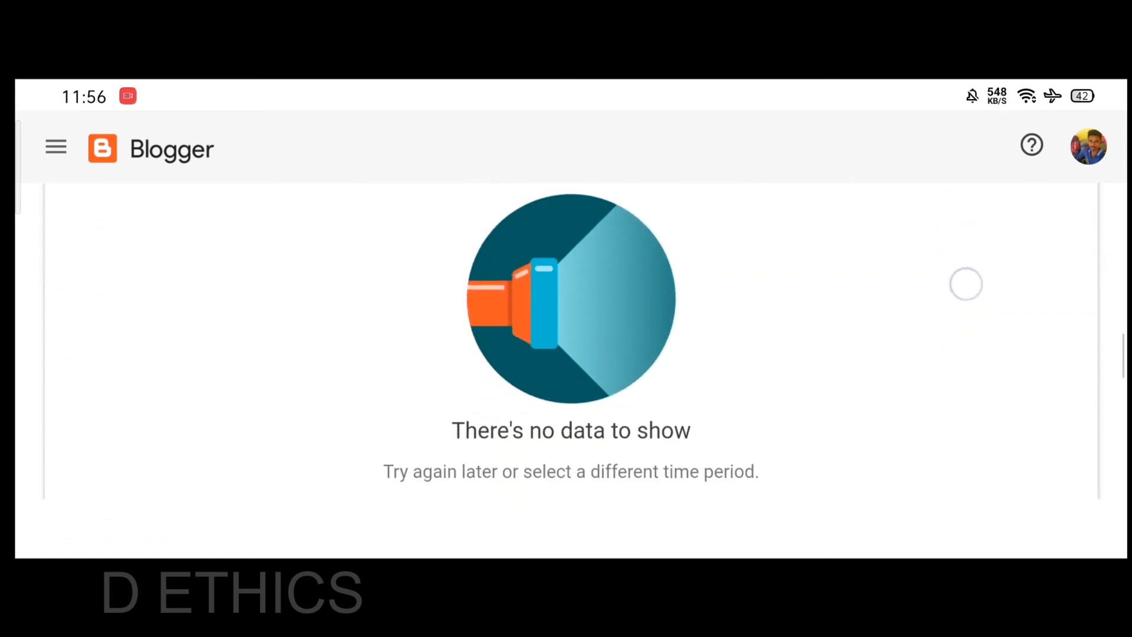
{"action": "left_click", "coordinate": [55, 148]}
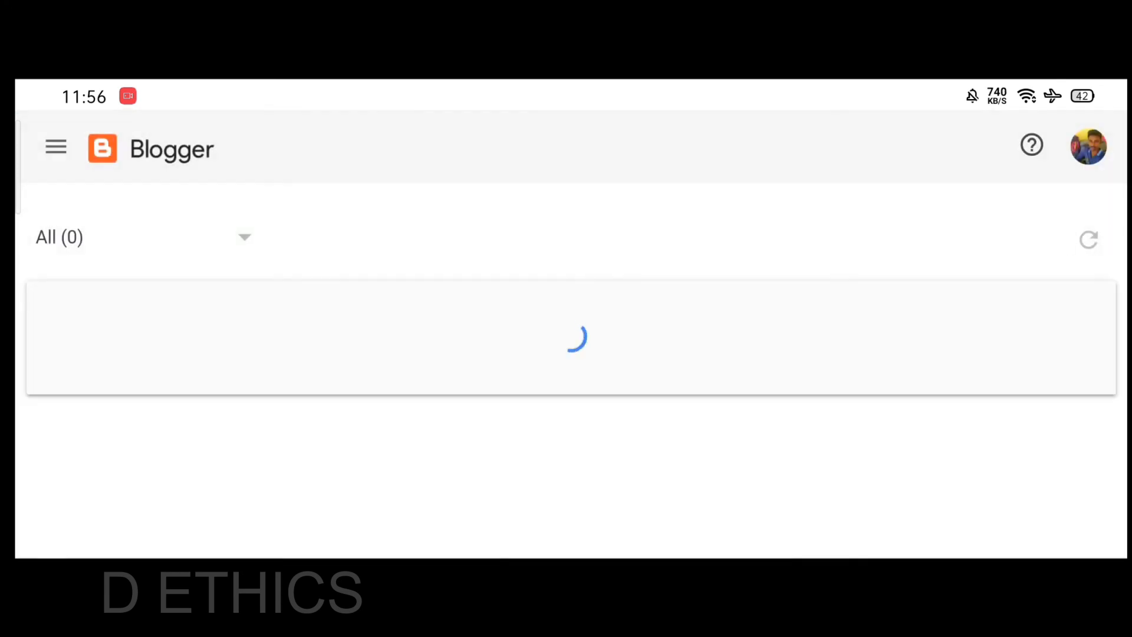
{"action": "left_click", "coordinate": [55, 148]}
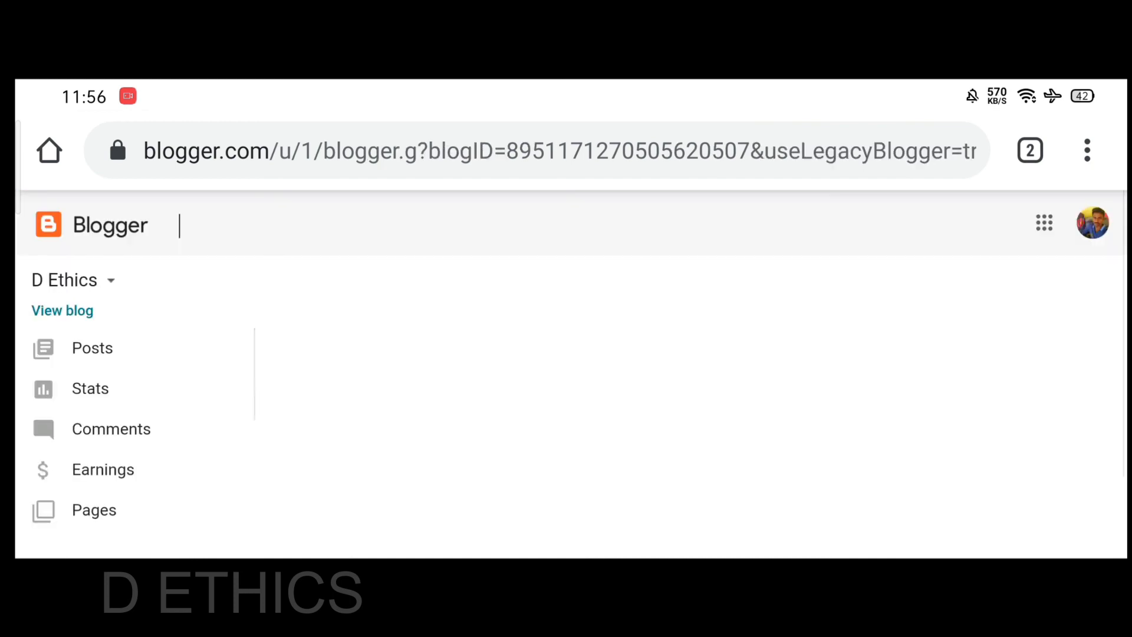
- Publish the 'D ethics' post and confirm in the Publish post? dialog
{"action": "left_click", "coordinate": [104, 468]}
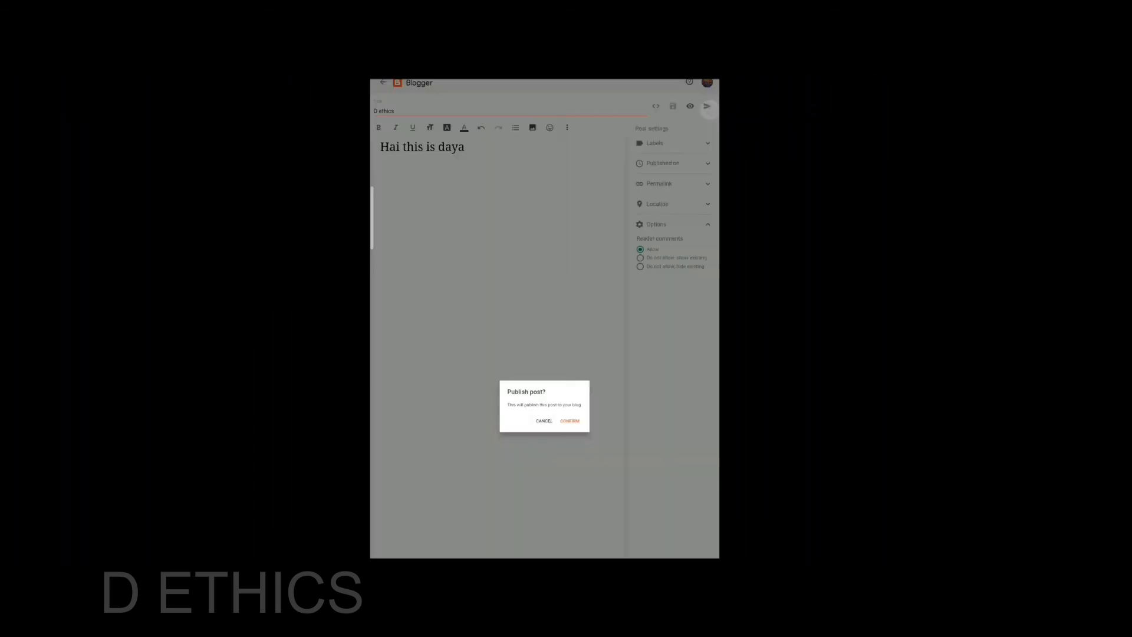
{"action": "left_click", "coordinate": [569, 421]}
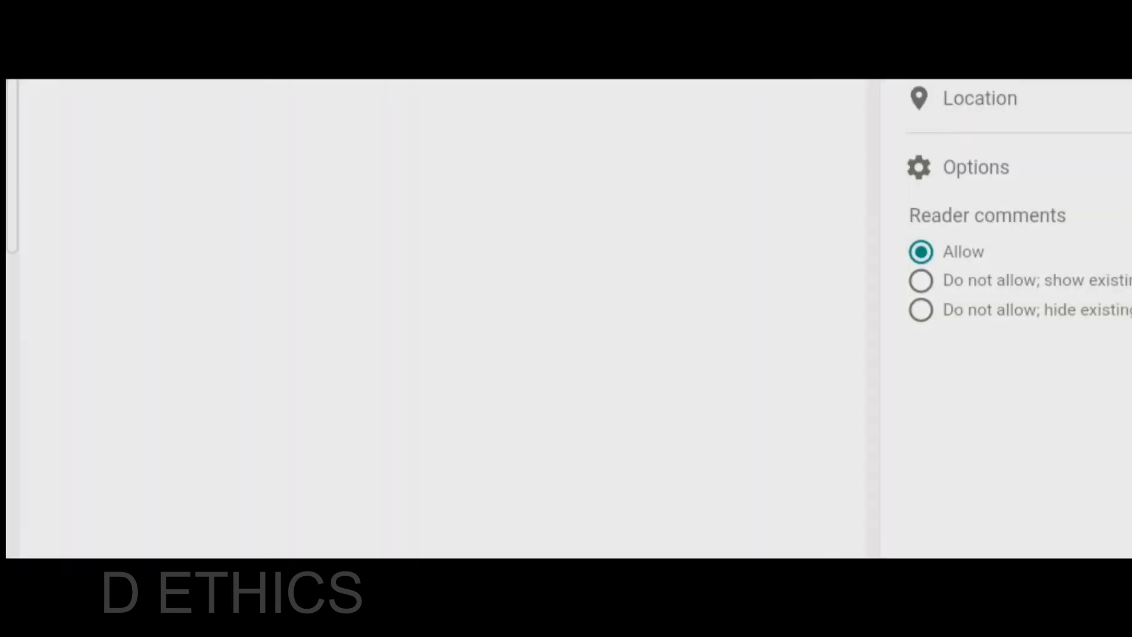